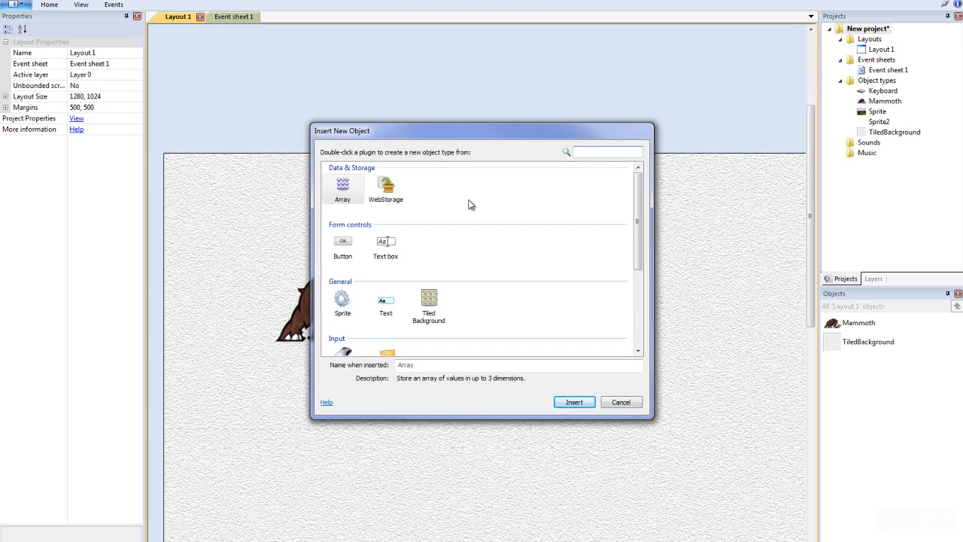
{"action": "mouse_move", "coordinate": [390, 173]}
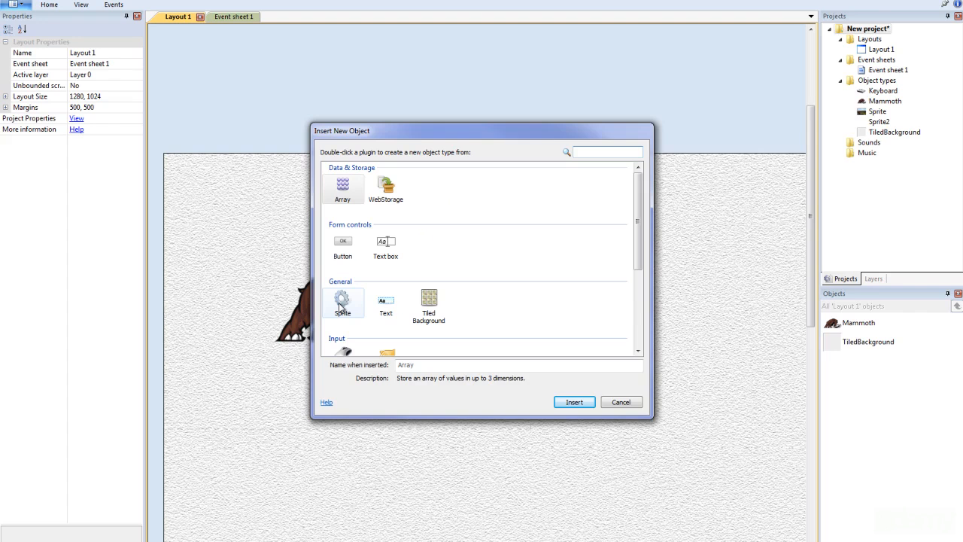
Step: Create Sprite3 above the layout with the small black bullet image loaded
{"action": "double_click", "coordinate": [343, 301]}
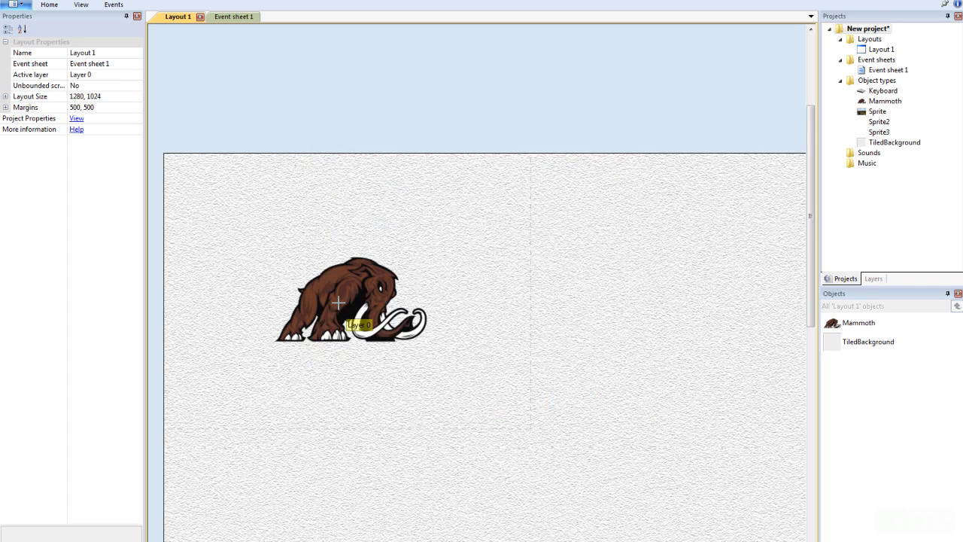
{"action": "double_click", "coordinate": [878, 133]}
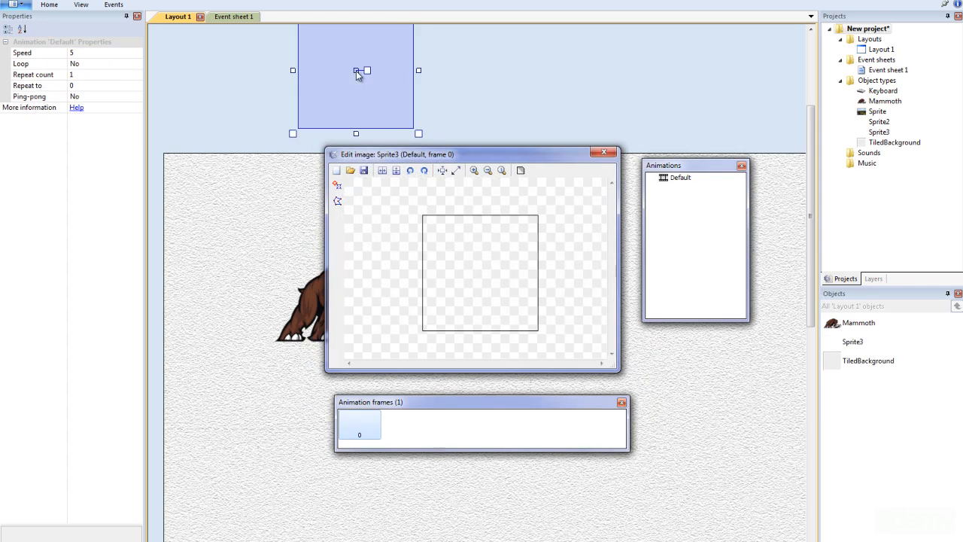
{"action": "left_click", "coordinate": [349, 170]}
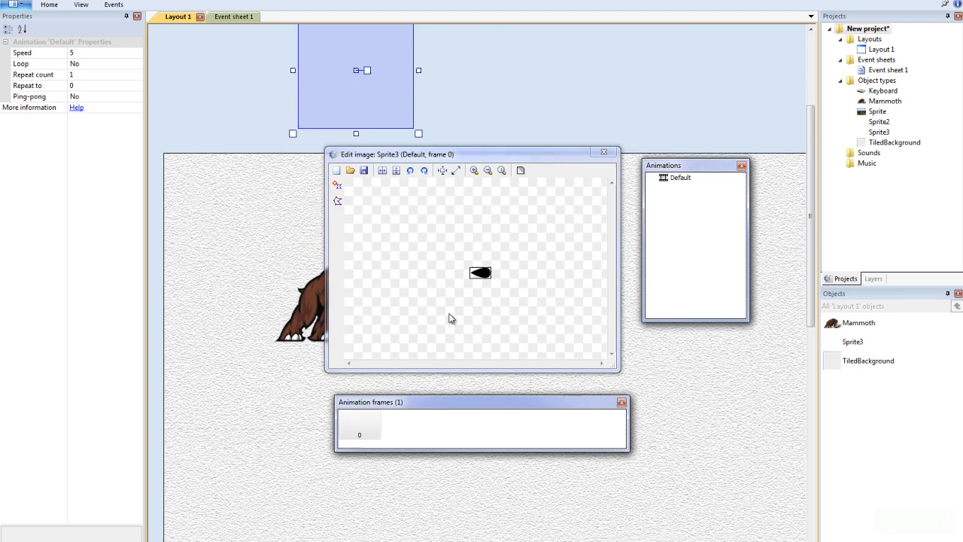
{"action": "left_click", "coordinate": [603, 152]}
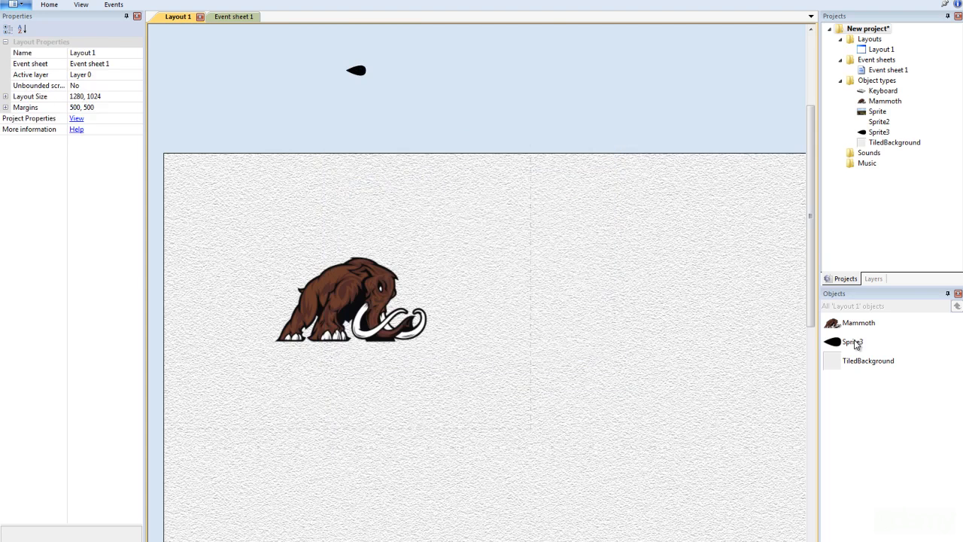
Step: Change Sprite3's Name property to 'projectile'
{"action": "left_click", "coordinate": [852, 342]}
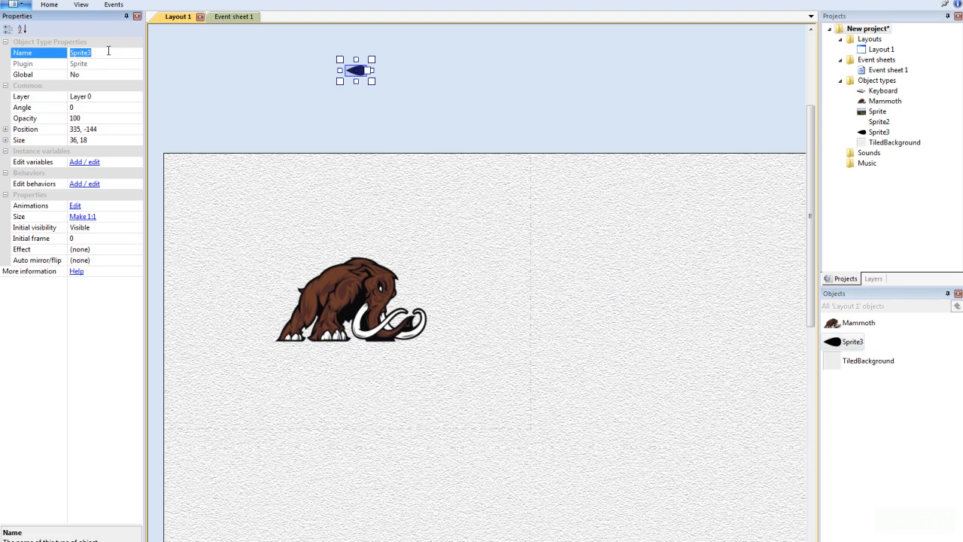
{"action": "type", "text": "projectile"}
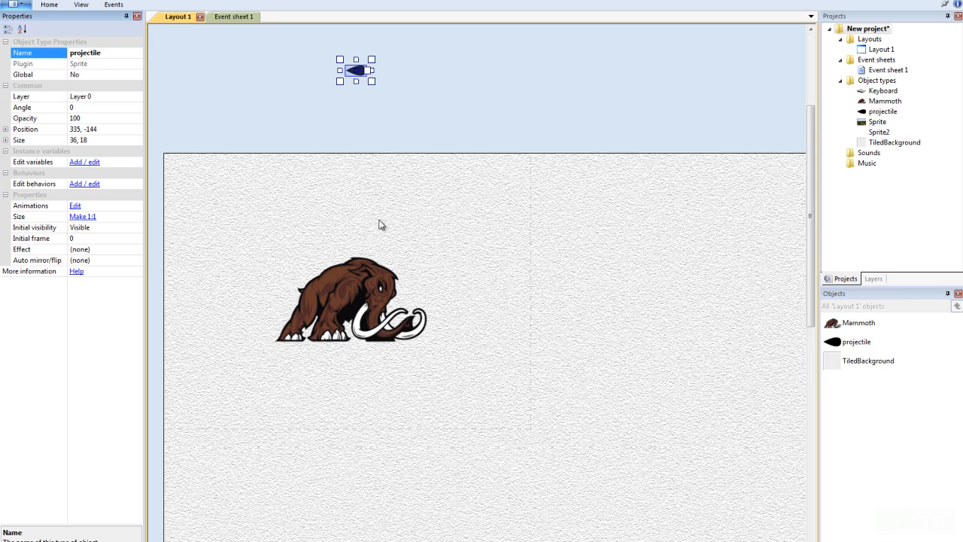
{"action": "mouse_move", "coordinate": [443, 229]}
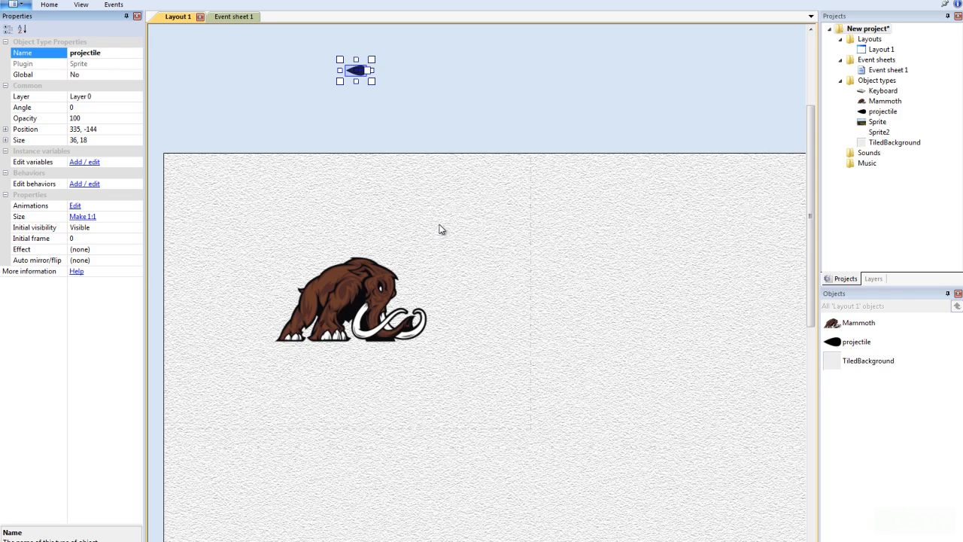
{"action": "mouse_move", "coordinate": [382, 143]}
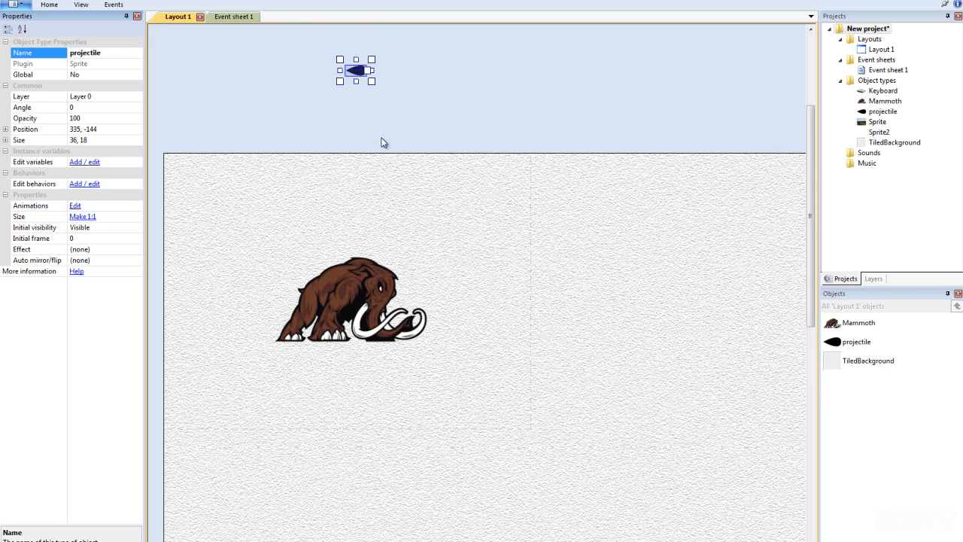
{"action": "mouse_move", "coordinate": [370, 58]}
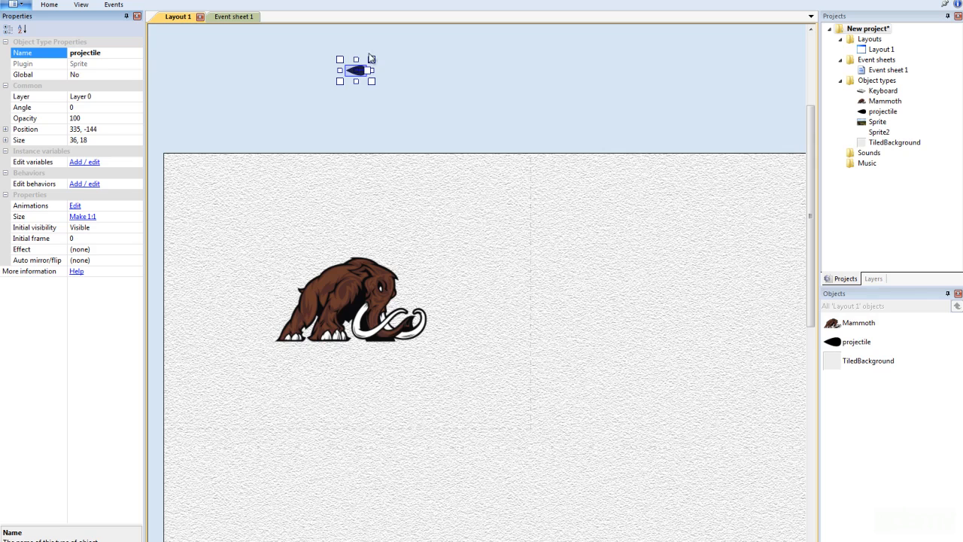
{"action": "mouse_move", "coordinate": [434, 256]}
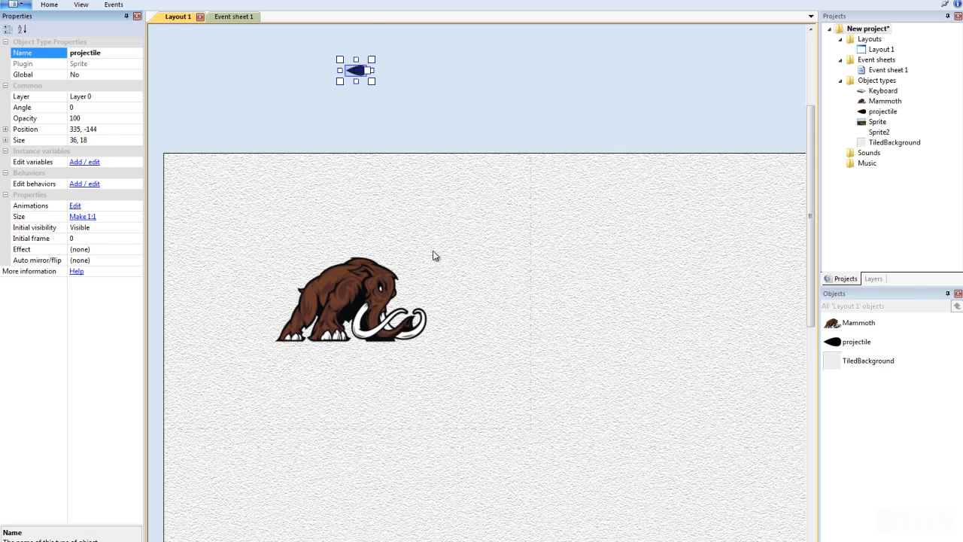
{"action": "mouse_move", "coordinate": [403, 92]}
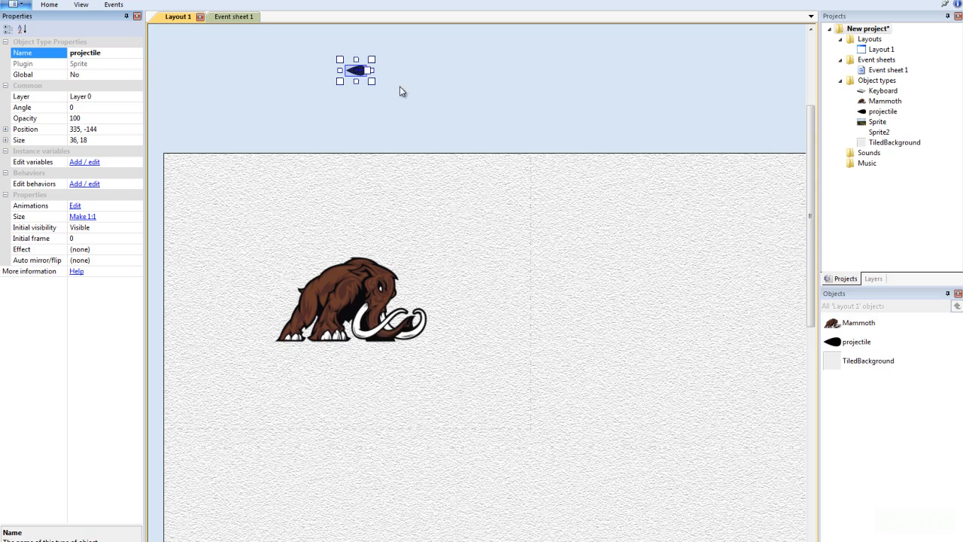
{"action": "mouse_move", "coordinate": [319, 211]}
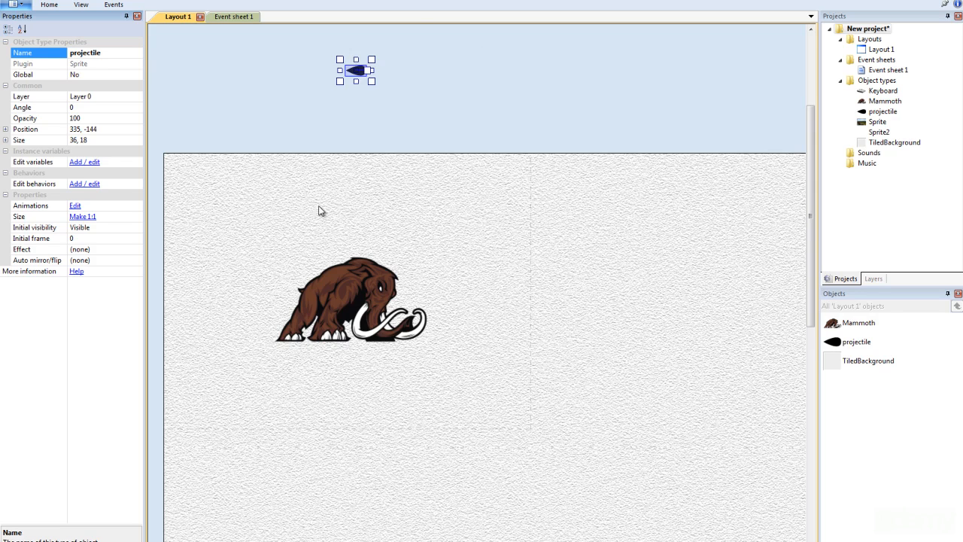
{"action": "mouse_move", "coordinate": [349, 293]}
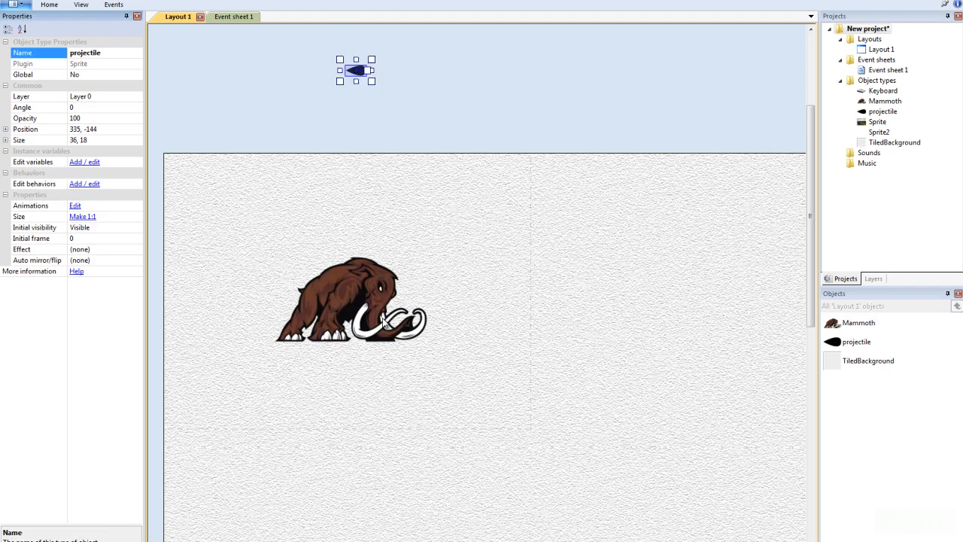
Step: Select the Mammoth and switch to Event sheet 1 with its keyboard events
{"action": "left_click", "coordinate": [349, 300]}
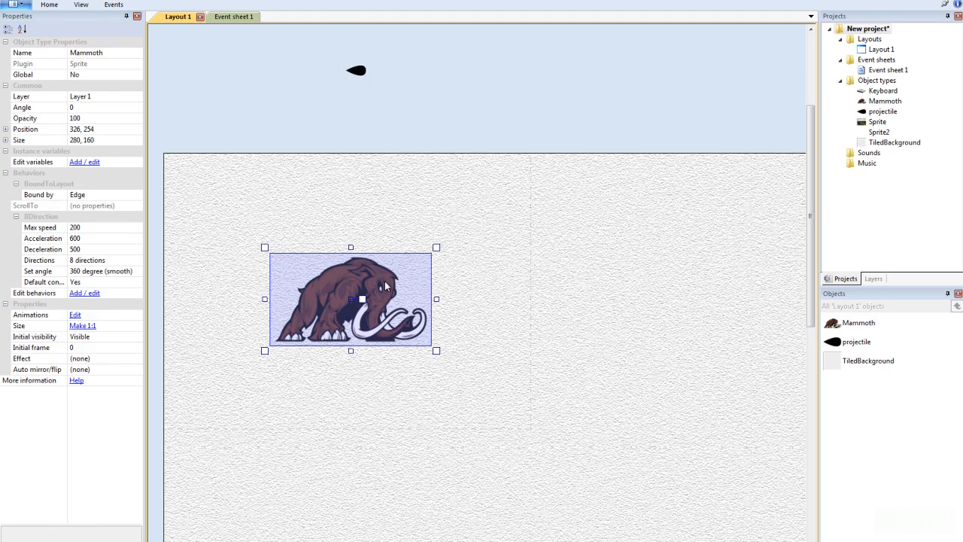
{"action": "mouse_move", "coordinate": [379, 295]}
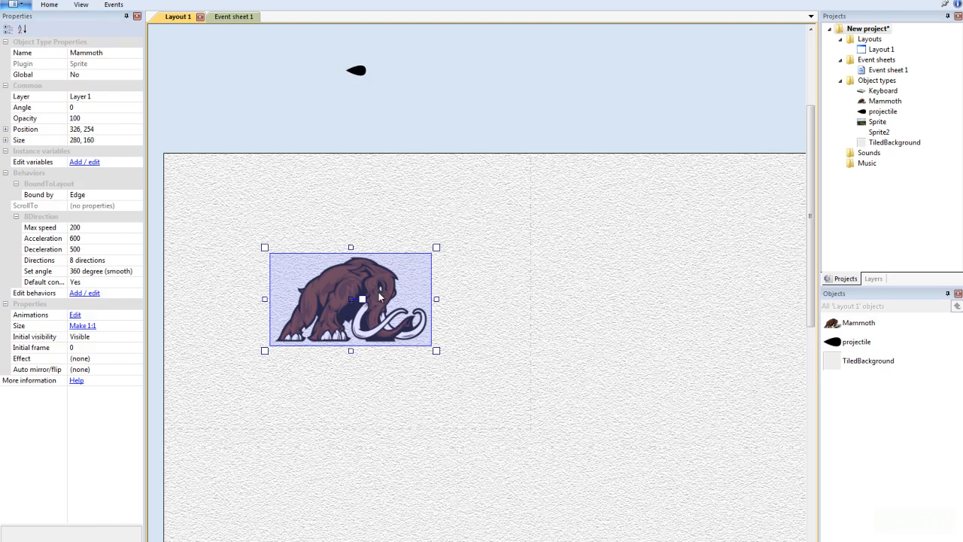
{"action": "mouse_move", "coordinate": [376, 280]}
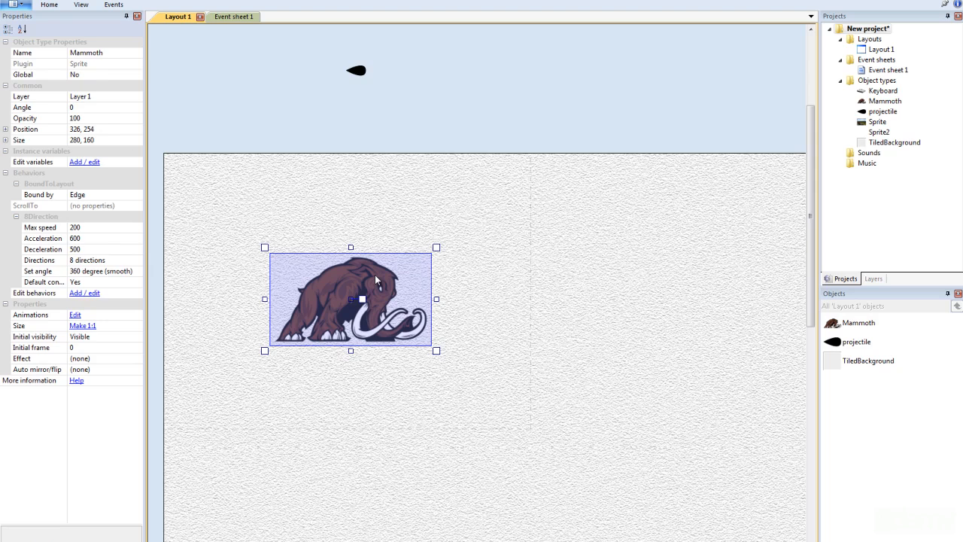
{"action": "left_click", "coordinate": [226, 16]}
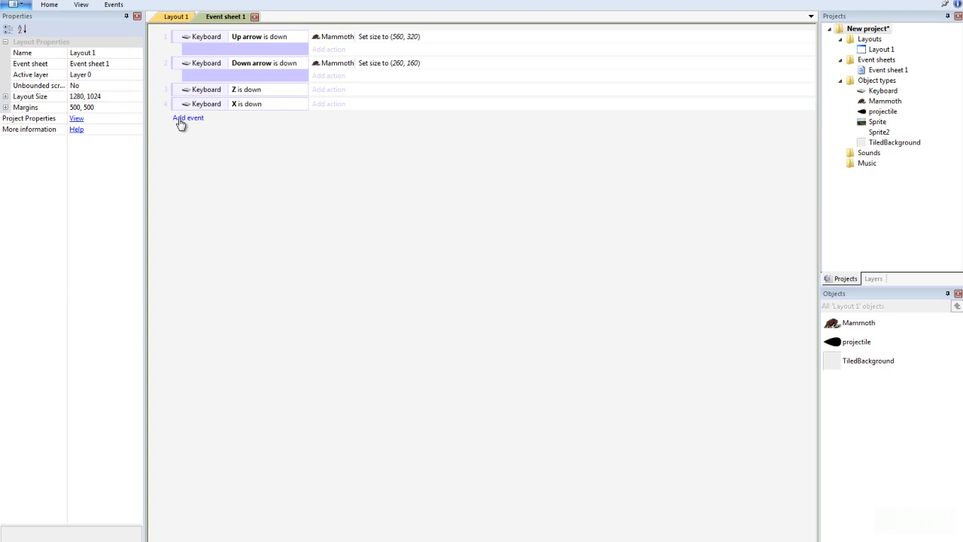
Step: Abandon a new event and choose Mammoth as the acting object for 'Z is down'
{"action": "left_click", "coordinate": [188, 118]}
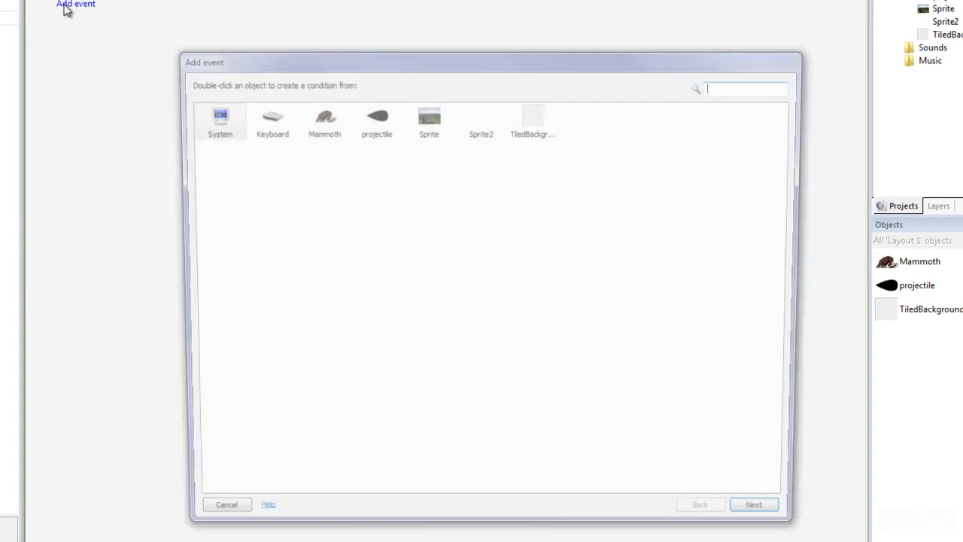
{"action": "left_click", "coordinate": [225, 504]}
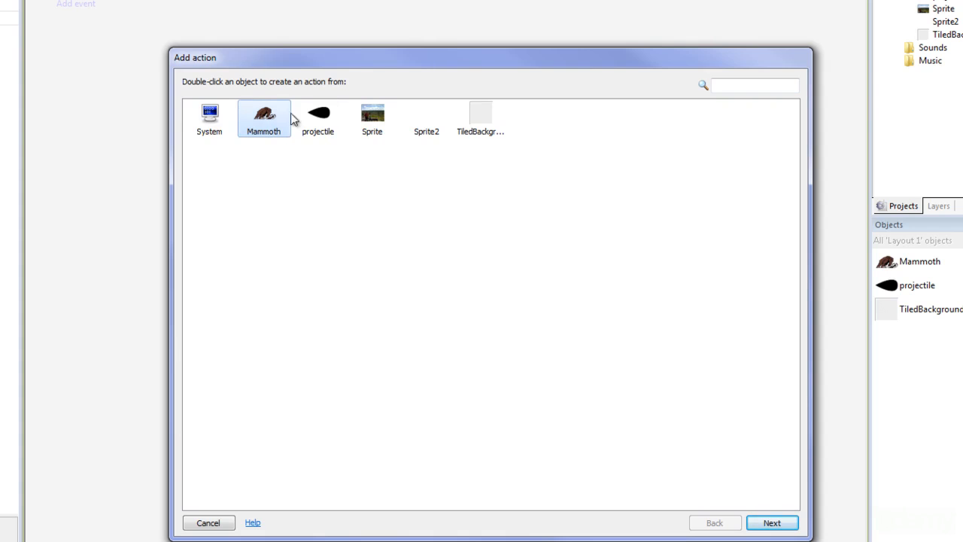
{"action": "left_click_drag", "start_coordinate": [491, 58], "coordinate": [473, 9]}
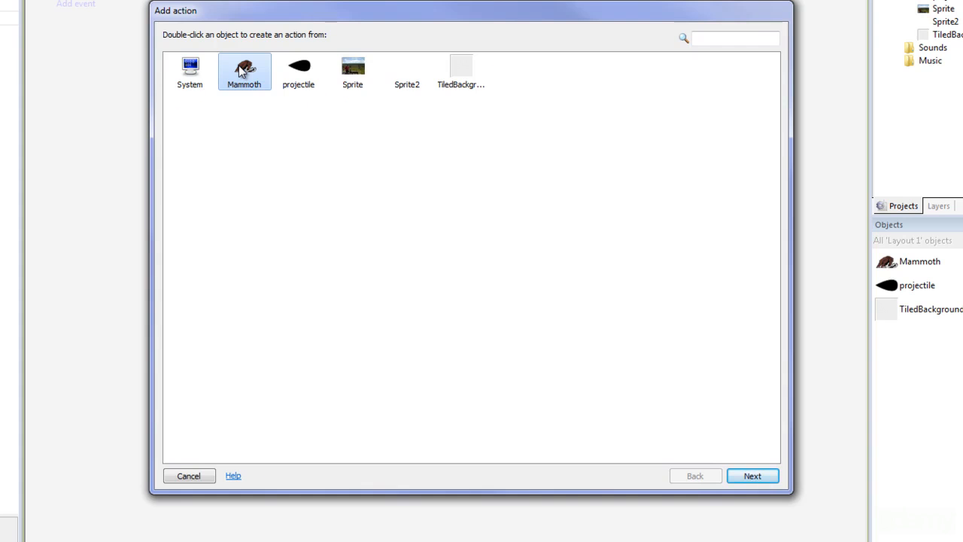
{"action": "double_click", "coordinate": [244, 73]}
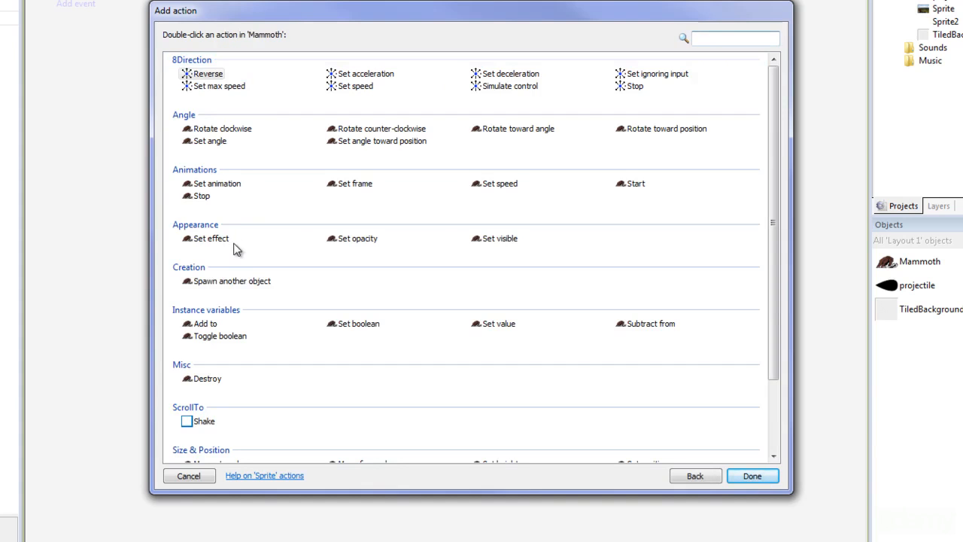
Step: Add a Spawn another object action creating projectile on layer 0 at image point 0
{"action": "double_click", "coordinate": [232, 281]}
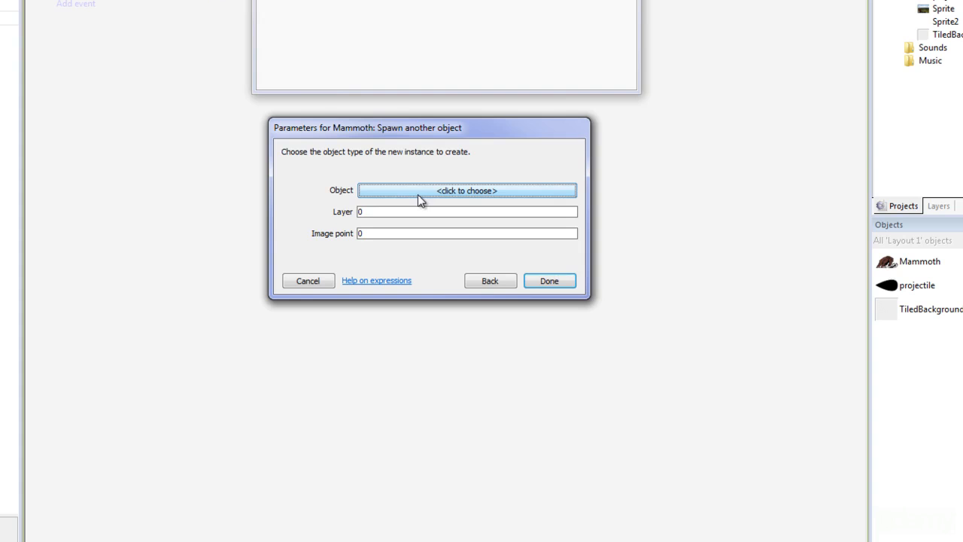
{"action": "left_click", "coordinate": [466, 189]}
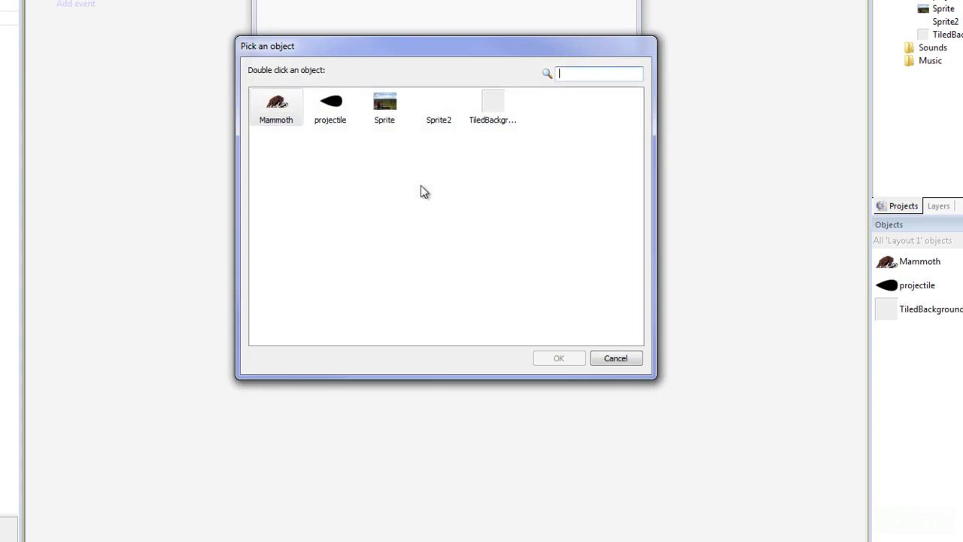
{"action": "double_click", "coordinate": [331, 105]}
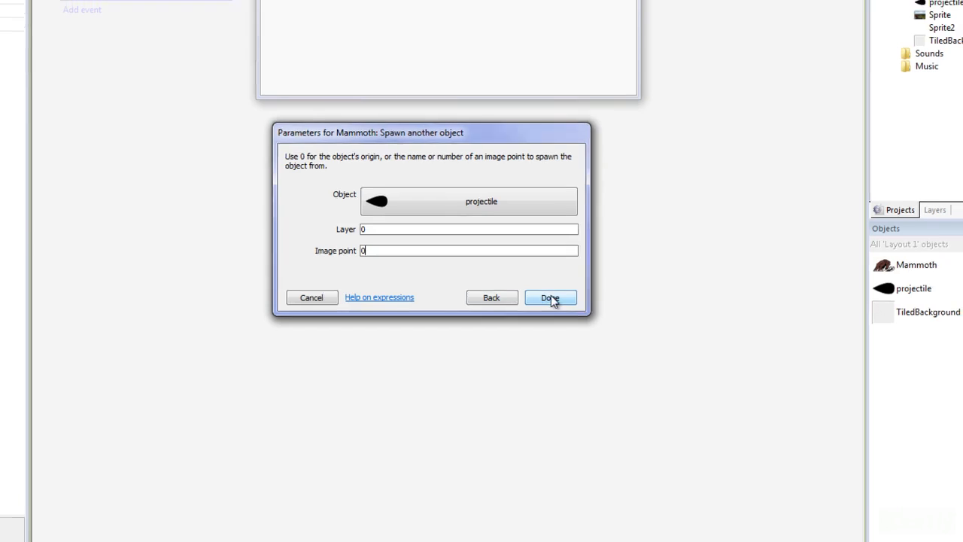
{"action": "left_click", "coordinate": [550, 298]}
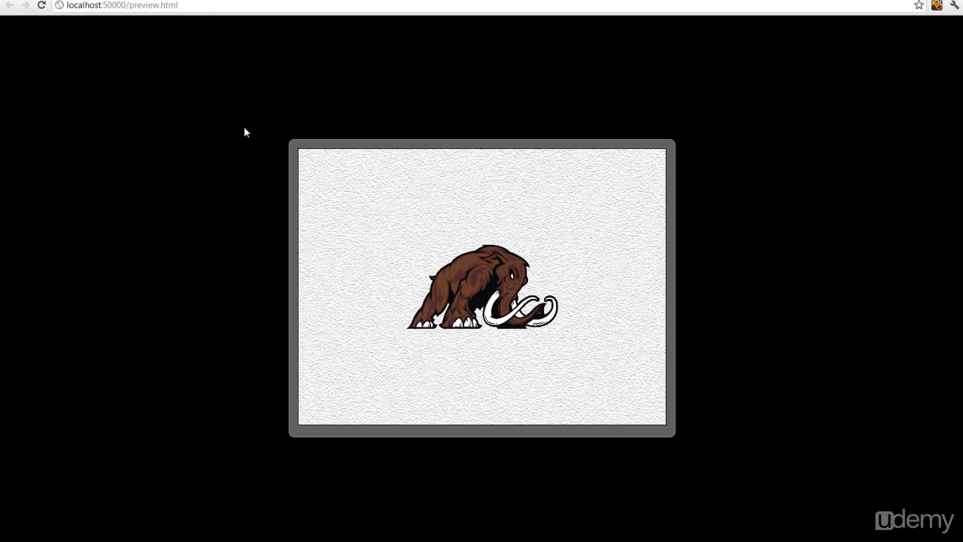
{"action": "mouse_move", "coordinate": [489, 273]}
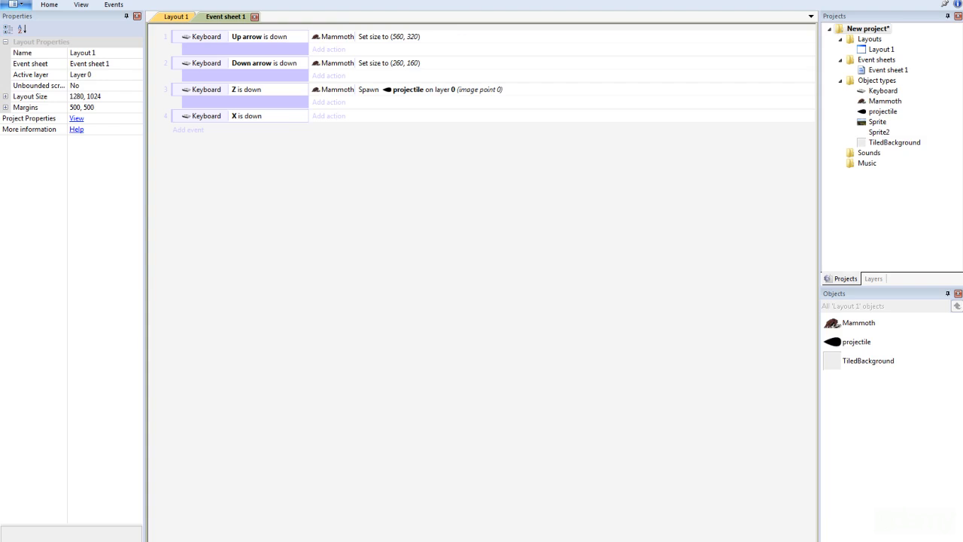
Step: Delete the Up arrow and Down arrow resize events, keeping only Z and X
{"action": "right_click", "coordinate": [388, 36]}
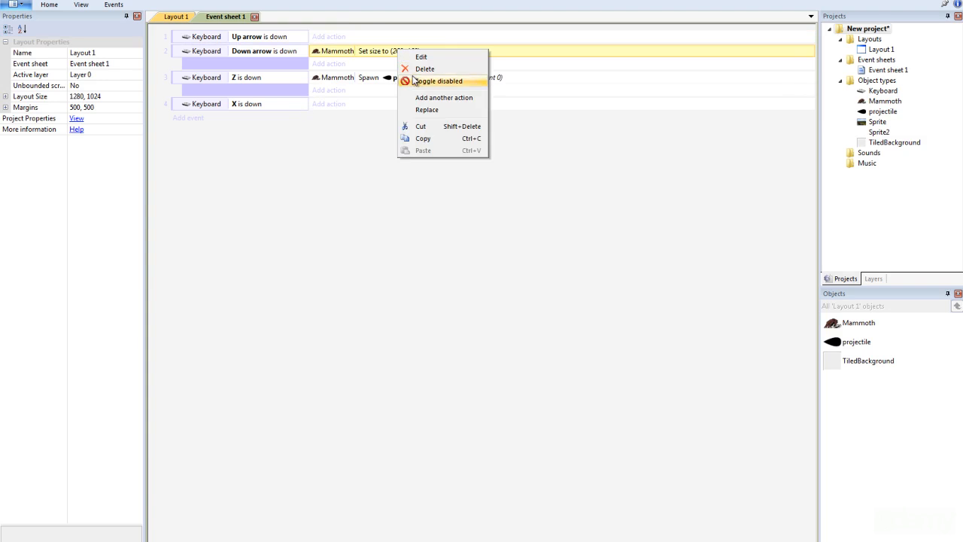
{"action": "right_click", "coordinate": [207, 36]}
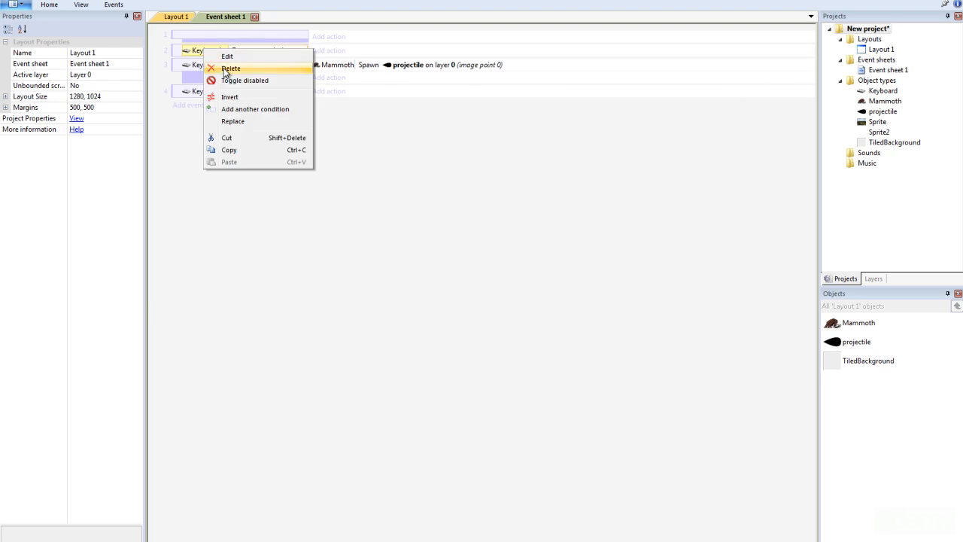
{"action": "left_click", "coordinate": [232, 69]}
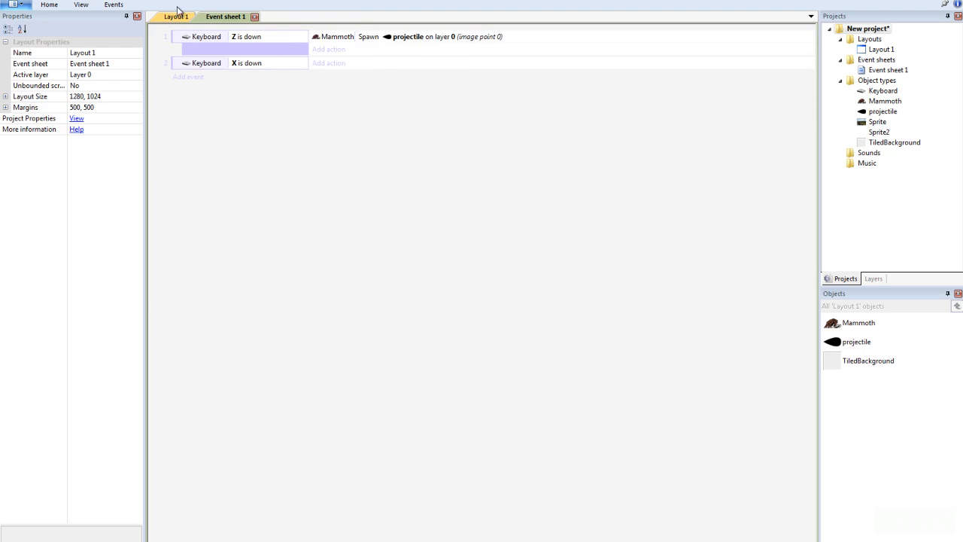
{"action": "left_click", "coordinate": [176, 17]}
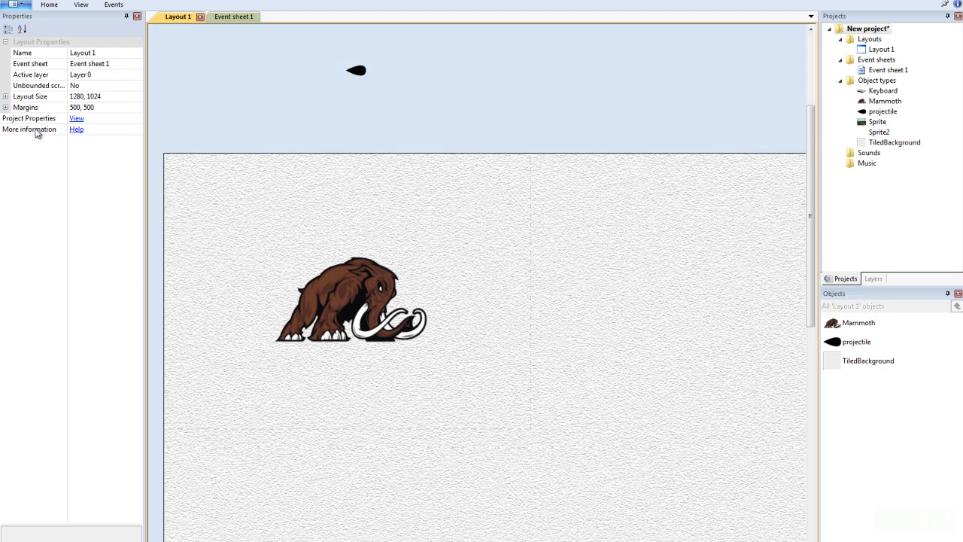
{"action": "left_click", "coordinate": [349, 301]}
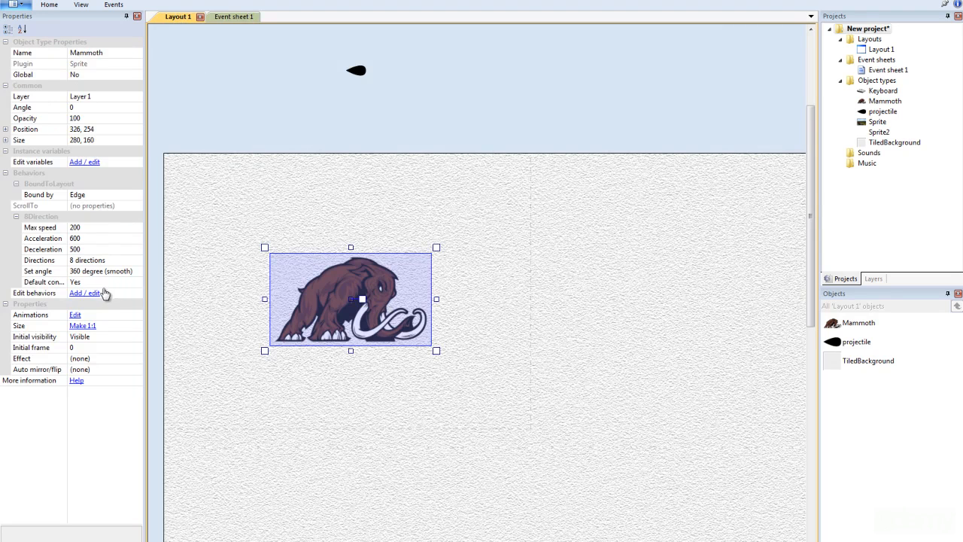
{"action": "mouse_move", "coordinate": [102, 298]}
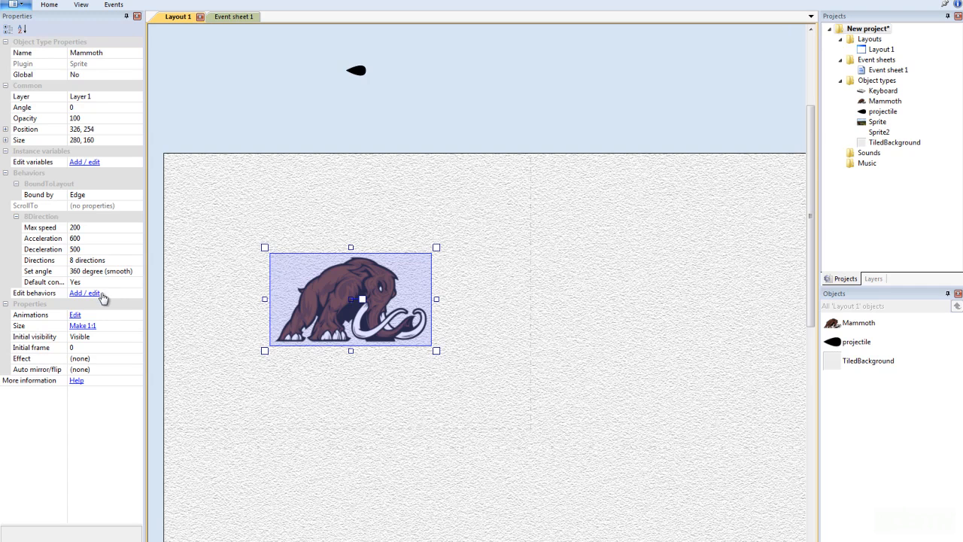
{"action": "left_click", "coordinate": [85, 292]}
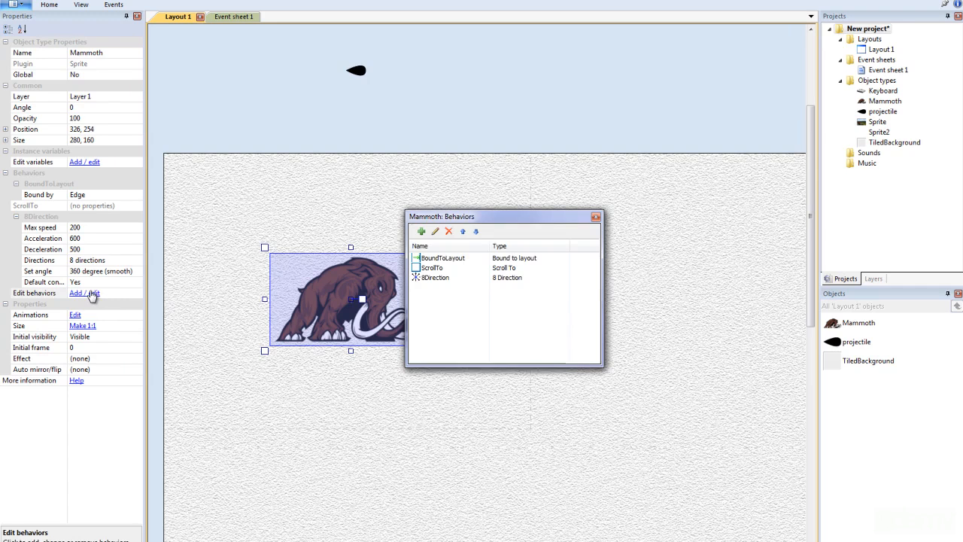
{"action": "mouse_move", "coordinate": [98, 314]}
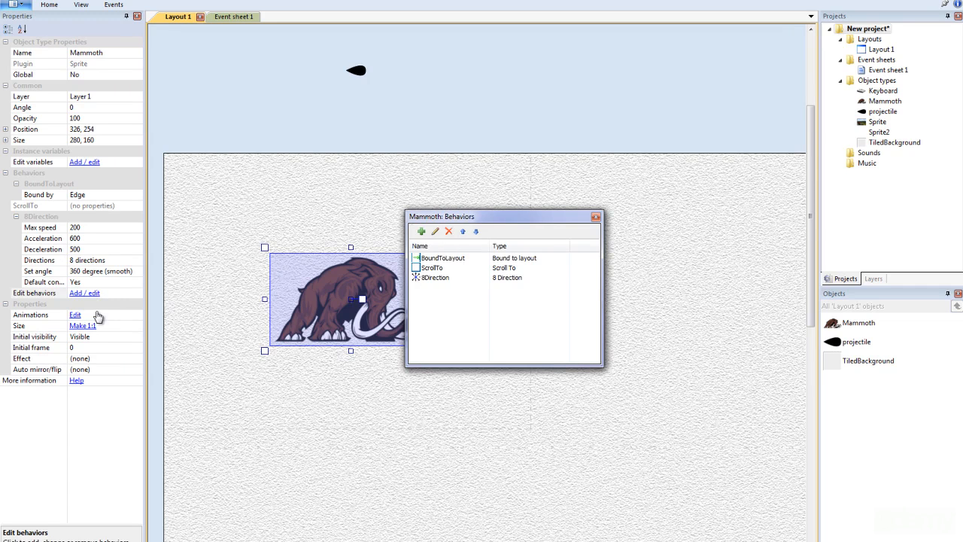
{"action": "left_click", "coordinate": [449, 268]}
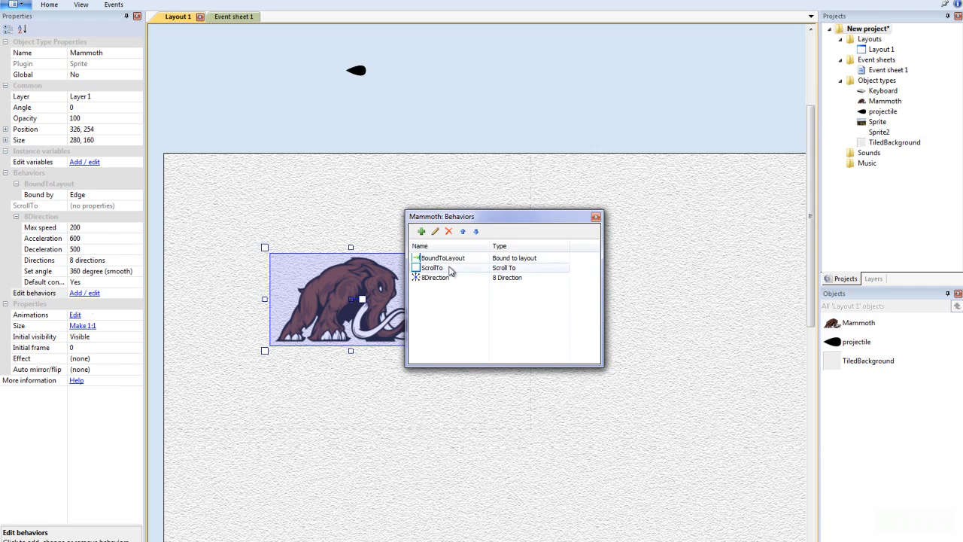
{"action": "left_click", "coordinate": [422, 232]}
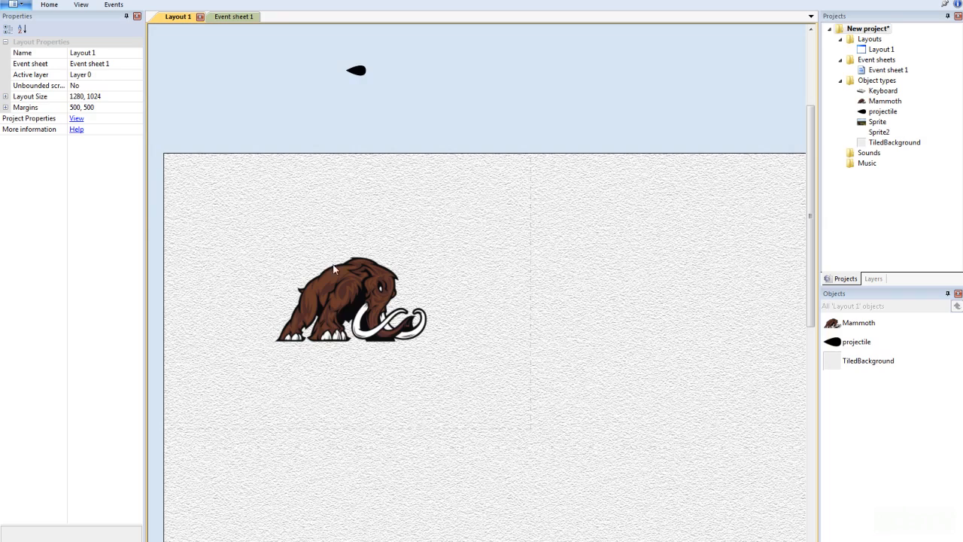
{"action": "mouse_move", "coordinate": [364, 74]}
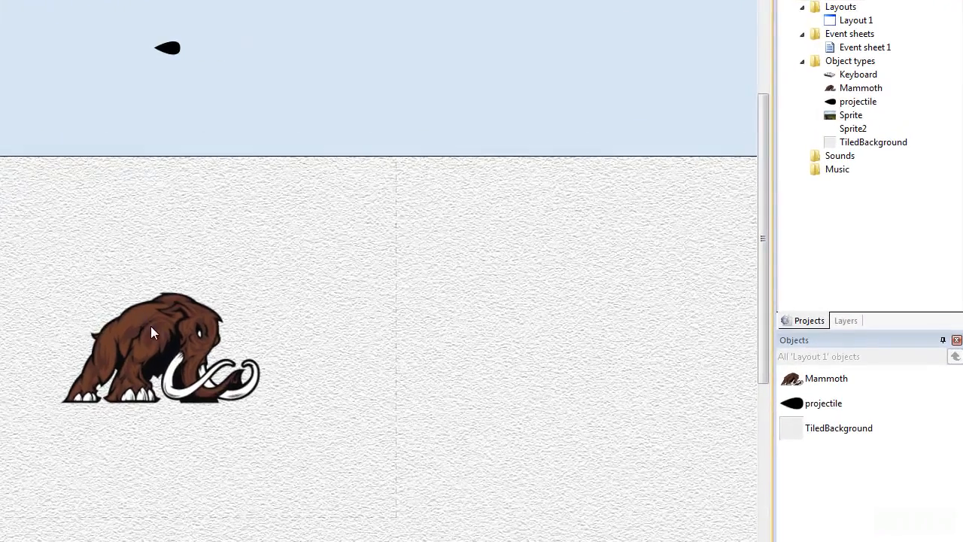
{"action": "left_click", "coordinate": [154, 332]}
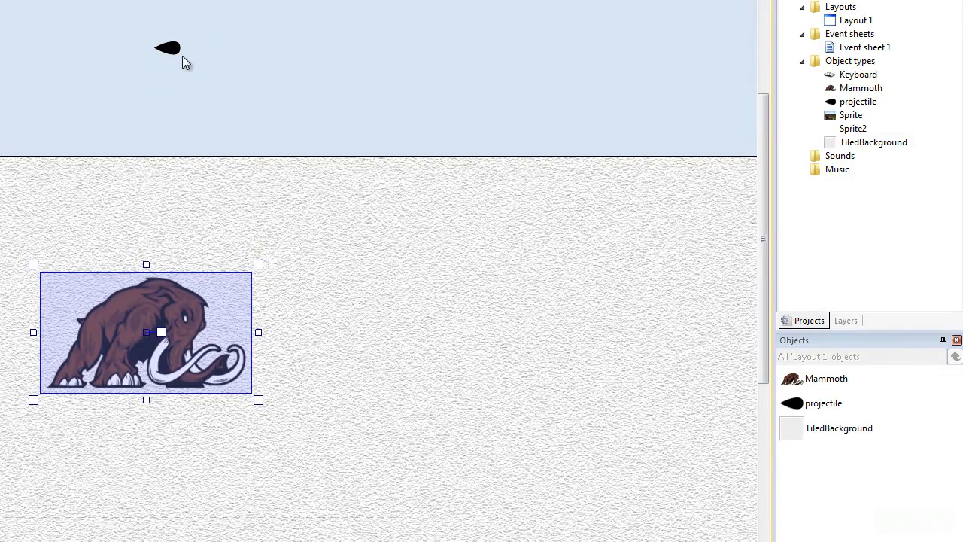
{"action": "mouse_move", "coordinate": [167, 330]}
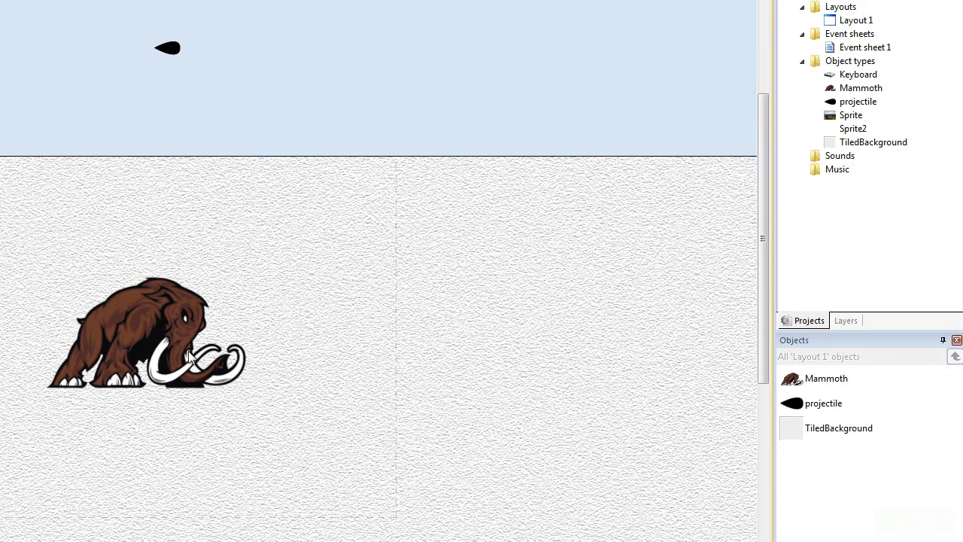
{"action": "mouse_move", "coordinate": [175, 54]}
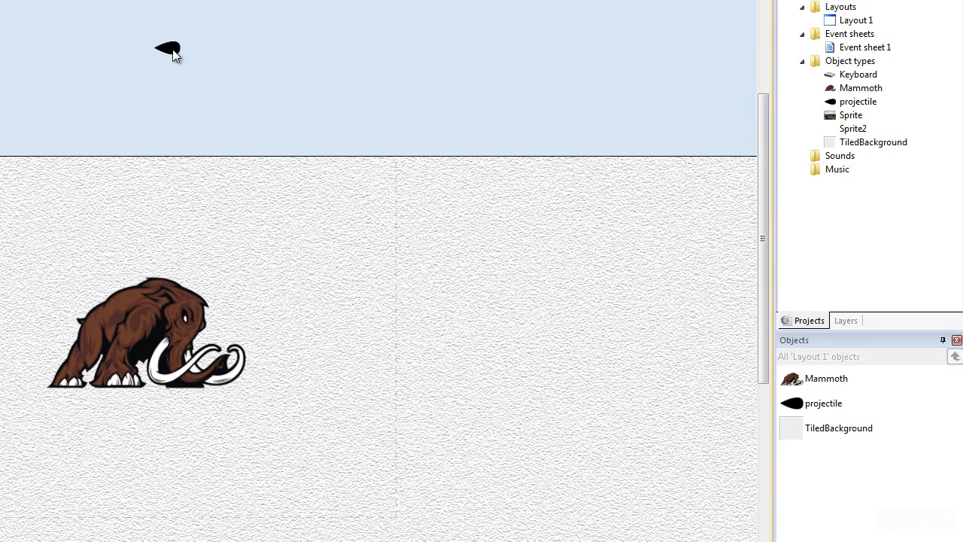
{"action": "mouse_move", "coordinate": [257, 212]}
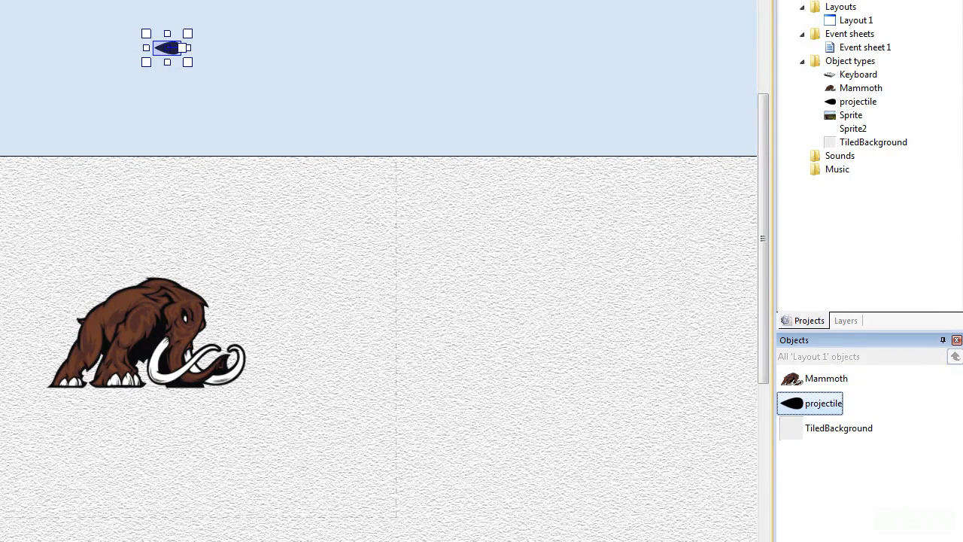
Step: Give projectile a Bullet behavior at speed 400 with Set angle set to No
{"action": "left_click", "coordinate": [84, 183]}
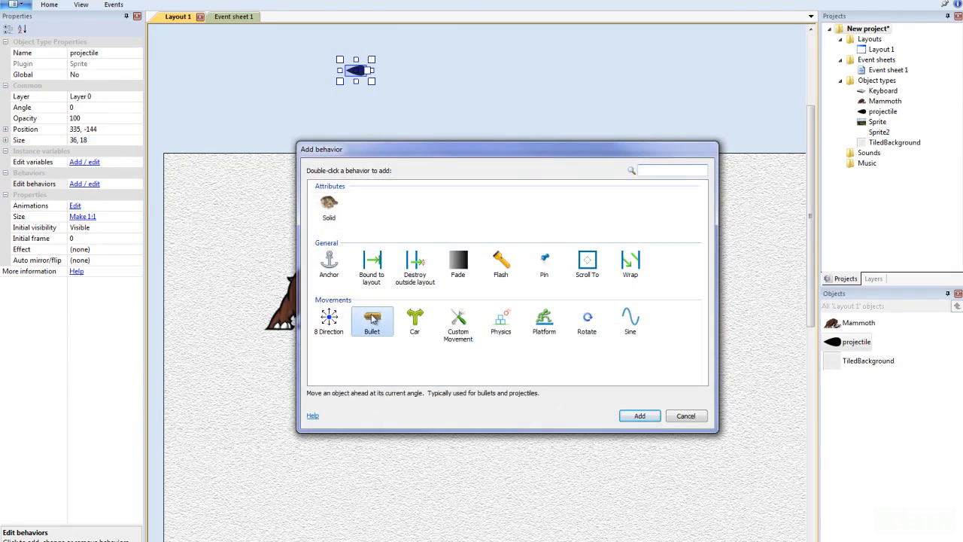
{"action": "double_click", "coordinate": [372, 319]}
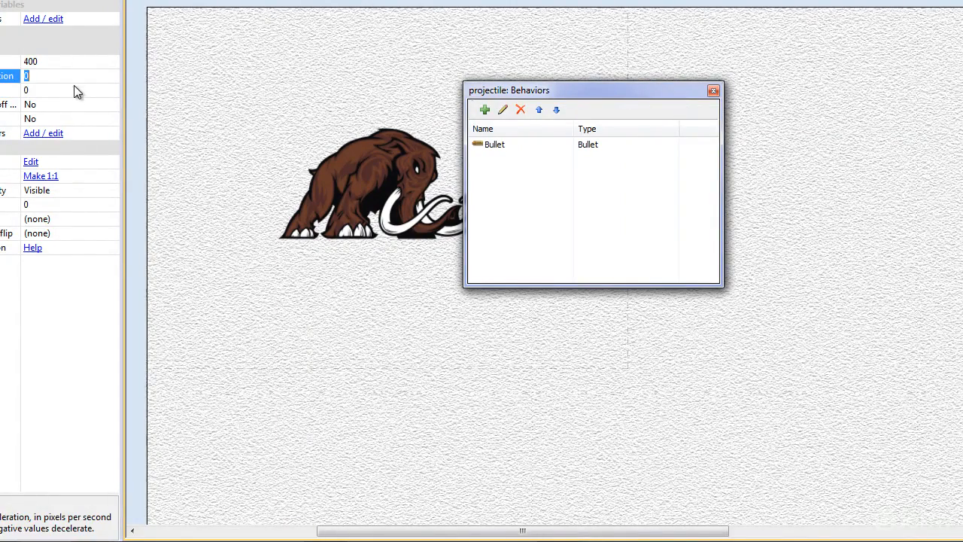
{"action": "left_click", "coordinate": [68, 104]}
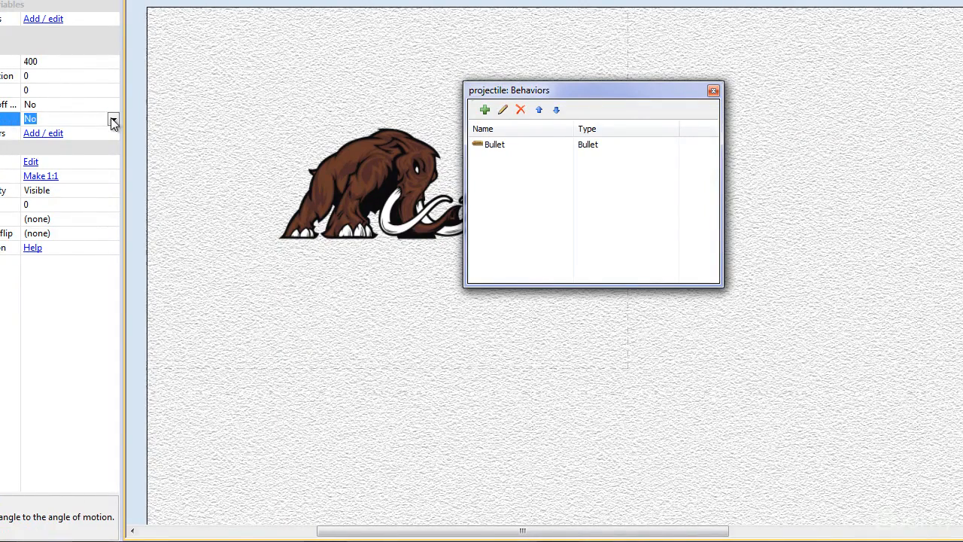
{"action": "left_click", "coordinate": [113, 119]}
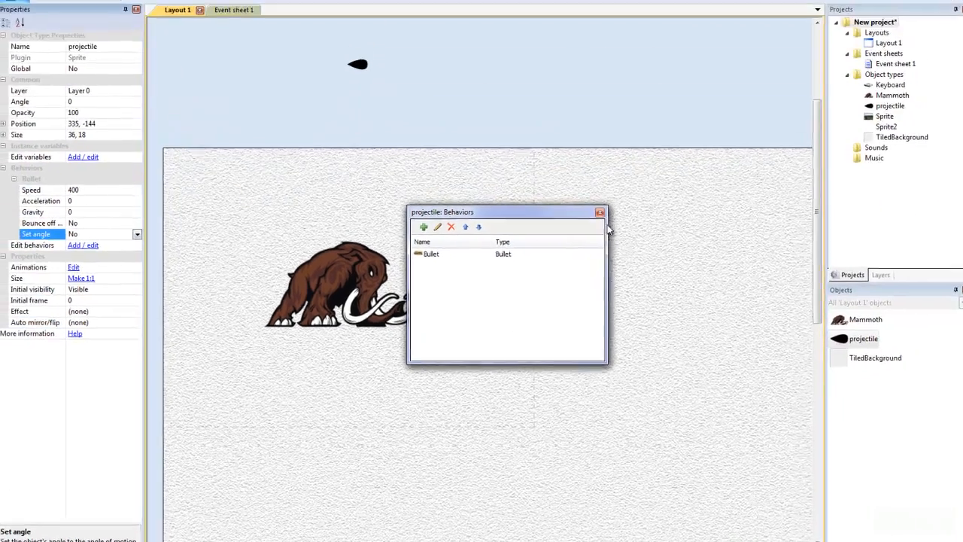
{"action": "left_click", "coordinate": [599, 211]}
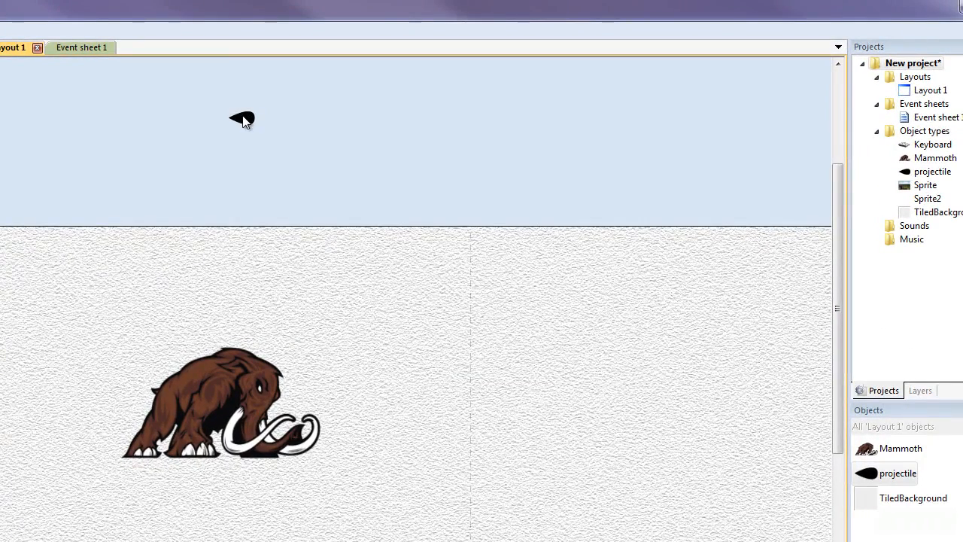
{"action": "left_click", "coordinate": [219, 400]}
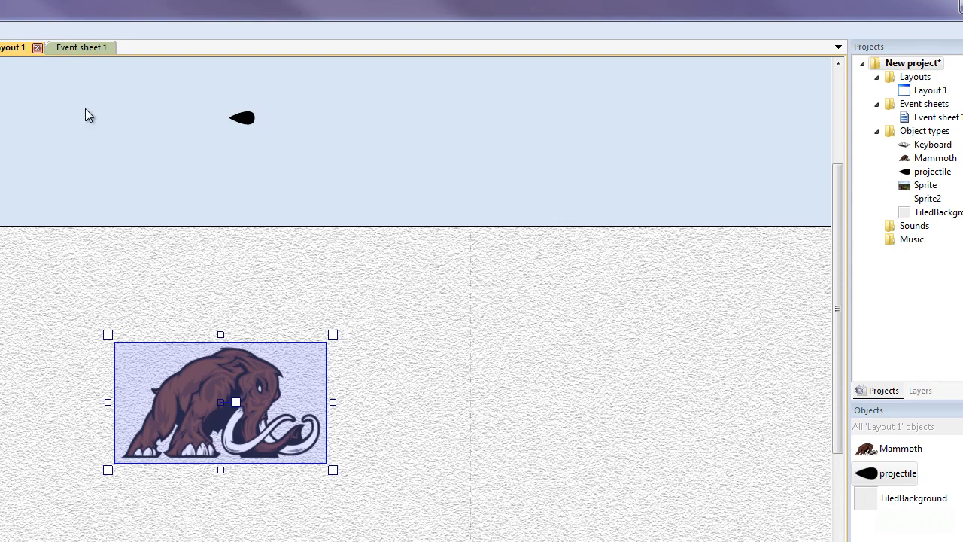
Step: Add a Keyboard 'C is down' condition to the blank event
{"action": "left_click", "coordinate": [70, 47]}
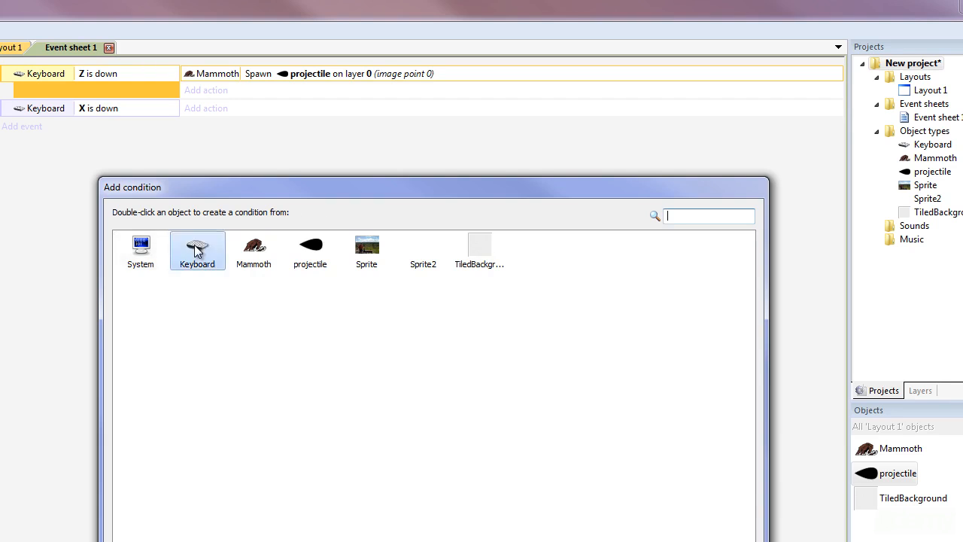
{"action": "double_click", "coordinate": [197, 250]}
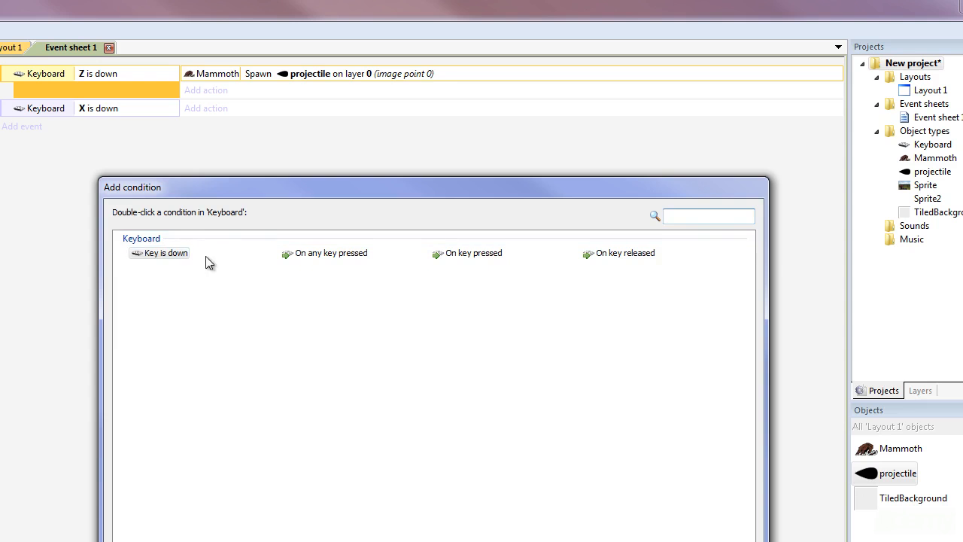
{"action": "double_click", "coordinate": [165, 253]}
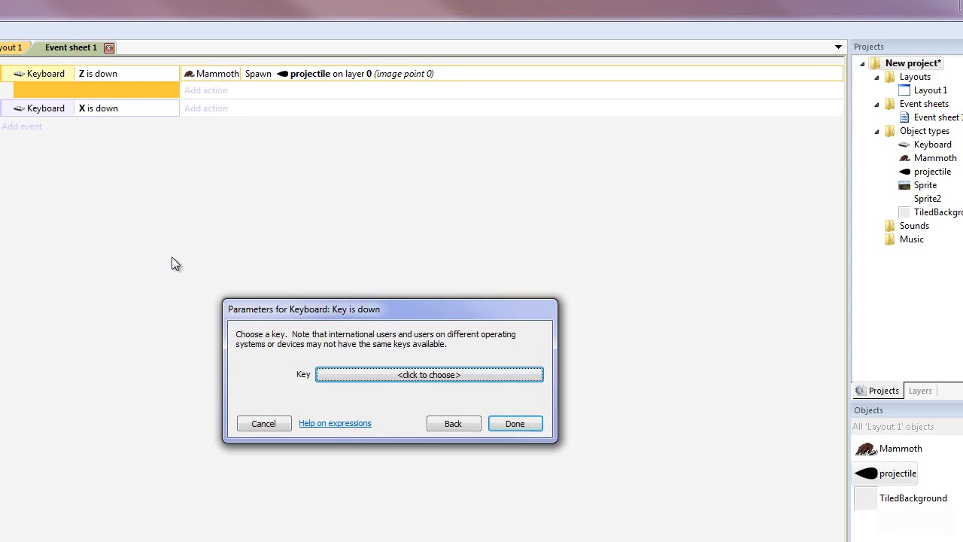
{"action": "left_click", "coordinate": [429, 373]}
{"action": "type", "text": "C"}
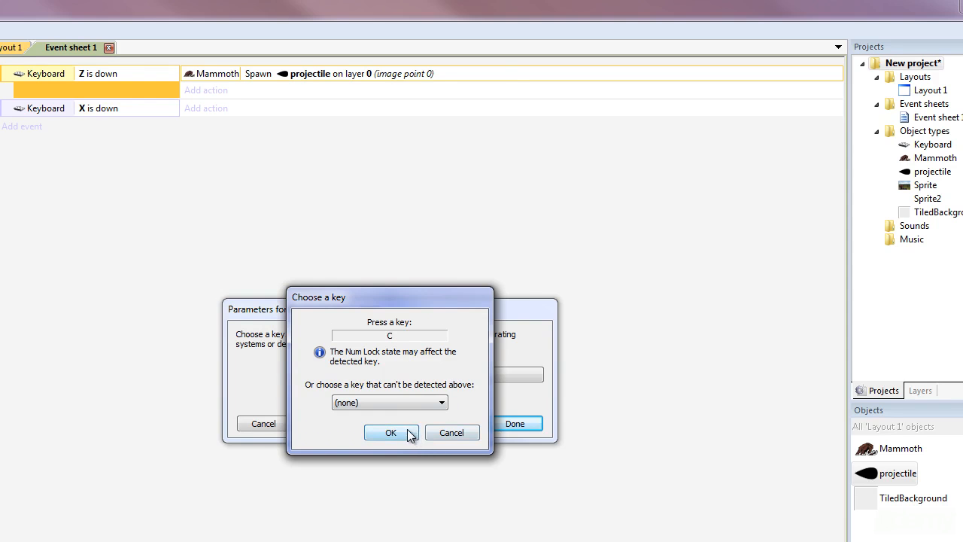
{"action": "left_click", "coordinate": [389, 433]}
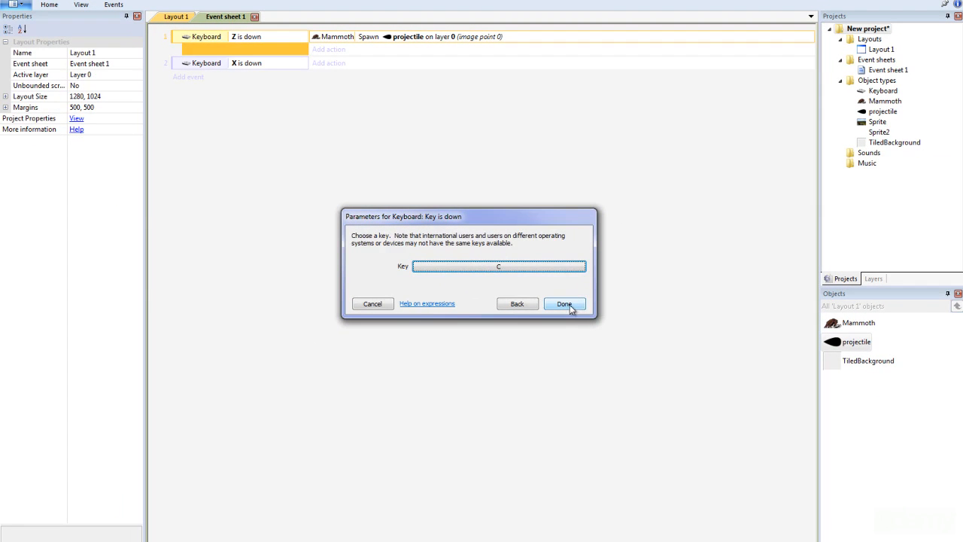
{"action": "left_click", "coordinate": [564, 304]}
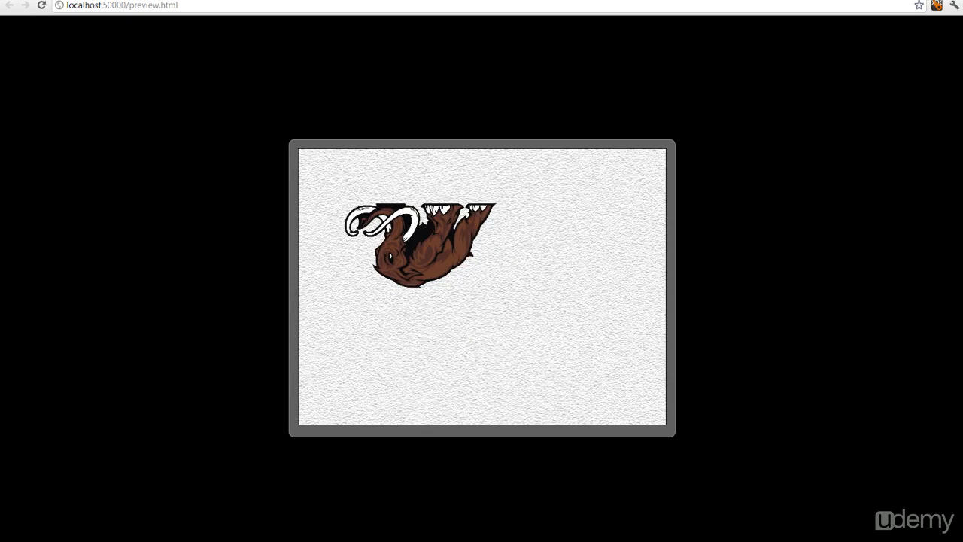
Step: Add a System 'Every 1.0 seconds' condition to the blank event
{"action": "right_click", "coordinate": [247, 49]}
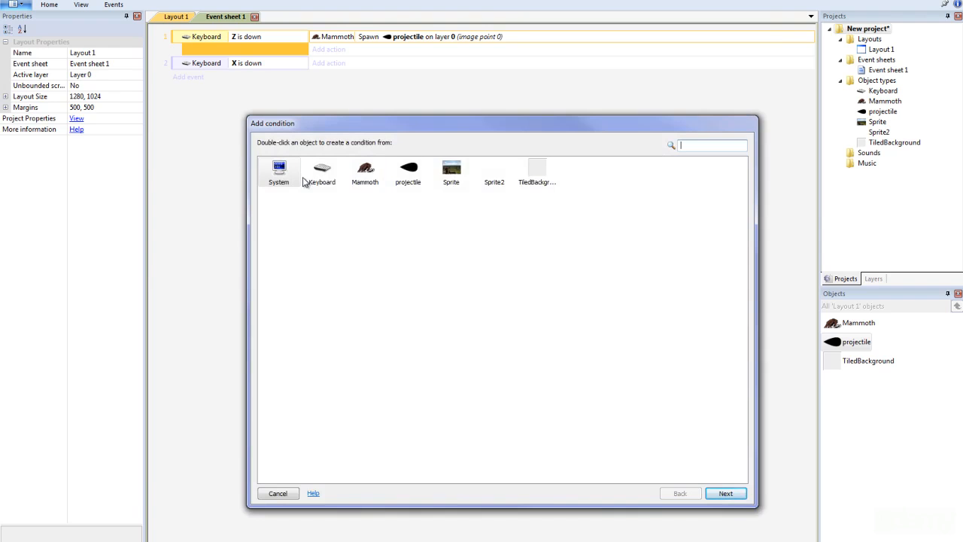
{"action": "double_click", "coordinate": [278, 172]}
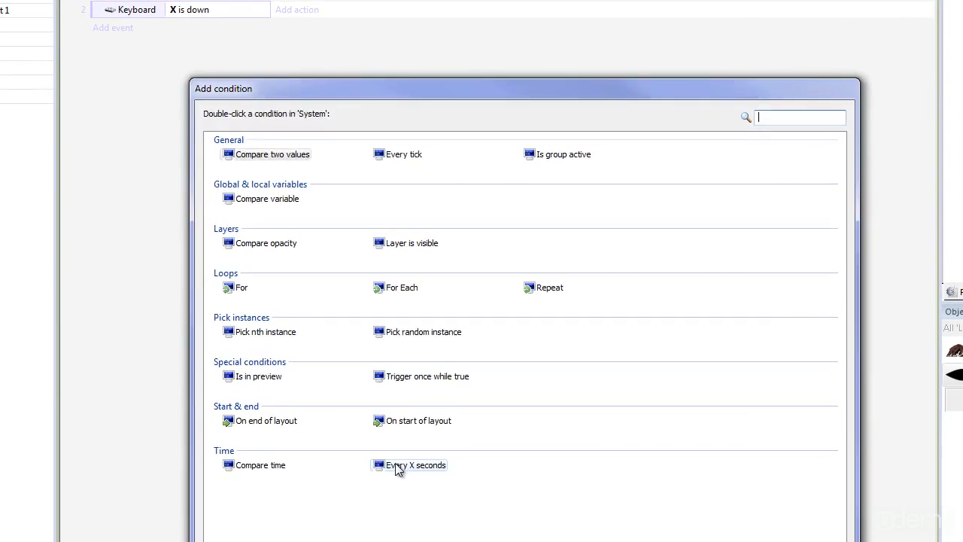
{"action": "double_click", "coordinate": [415, 464]}
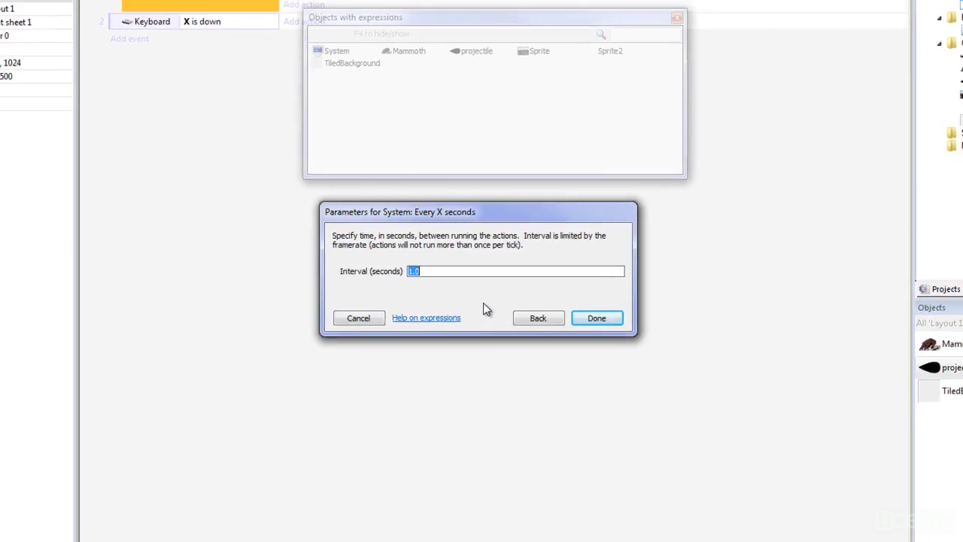
{"action": "left_click", "coordinate": [596, 317]}
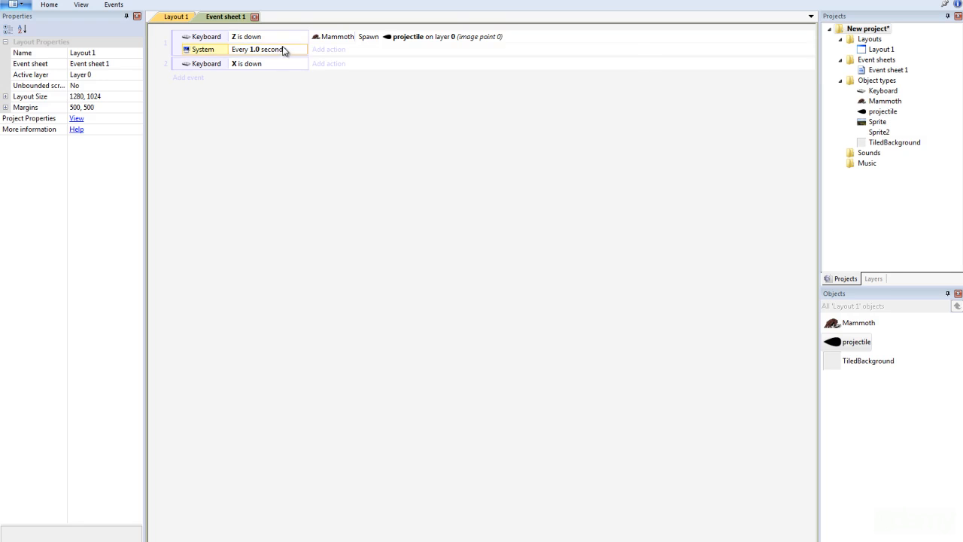
Step: Reopen the timer condition and begin retyping its interval starting with 0
{"action": "double_click", "coordinate": [264, 48]}
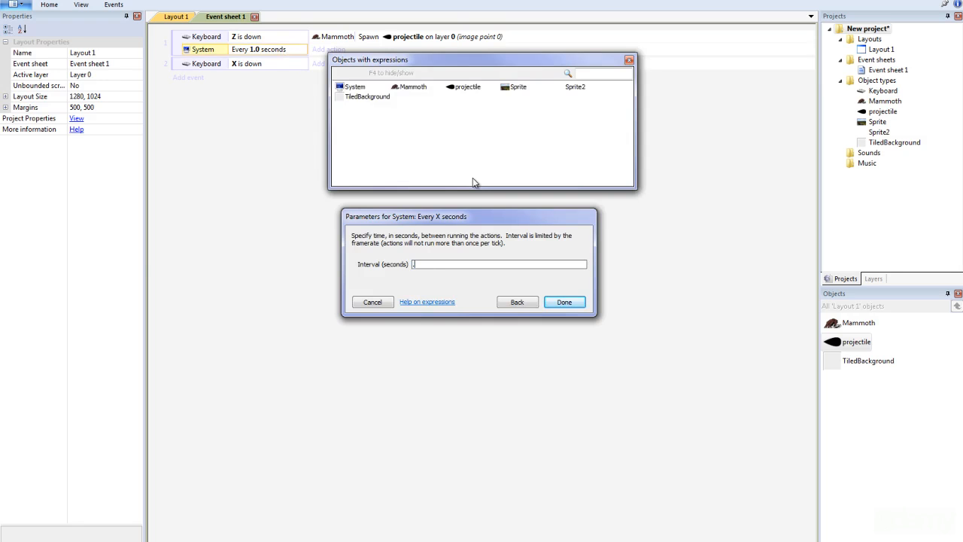
{"action": "type", "text": "0"}
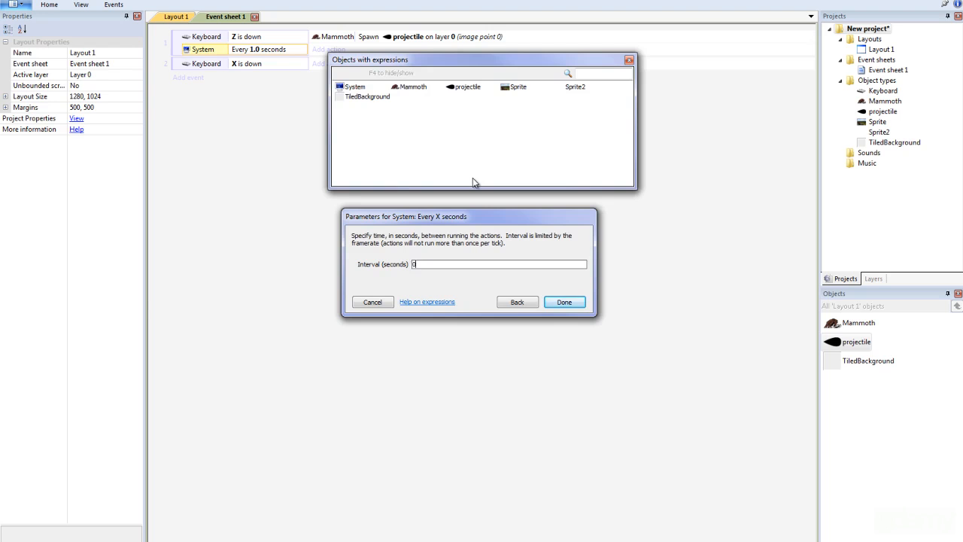